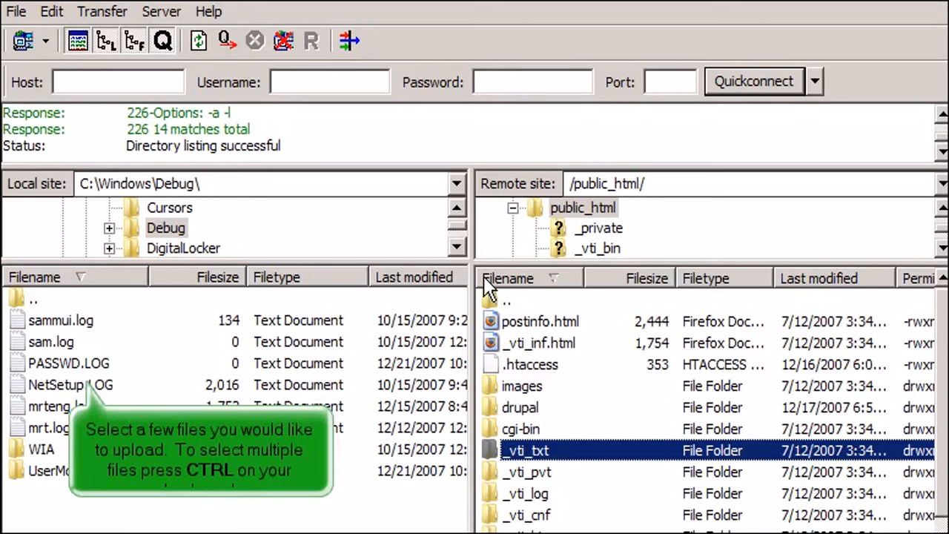
mouse_move(240, 361)
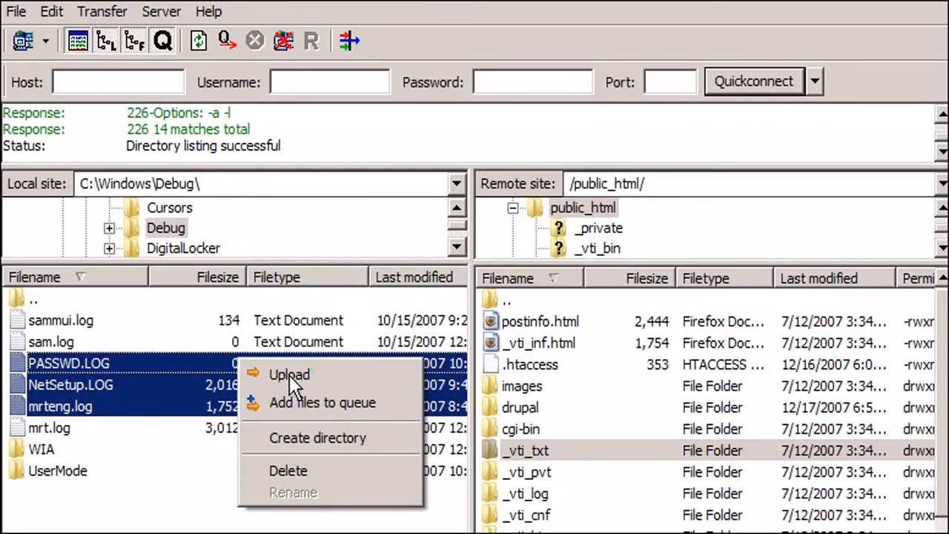
Step: Upload PASSWD.LOG, NetSetup.LOG and mrteng.log from local Debug to remote public_html
left_click(288, 374)
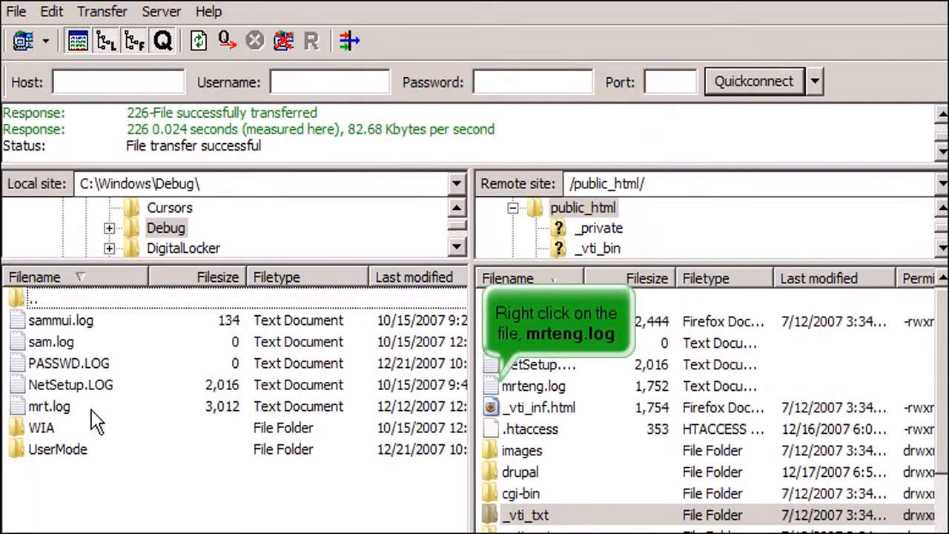
mouse_move(504, 398)
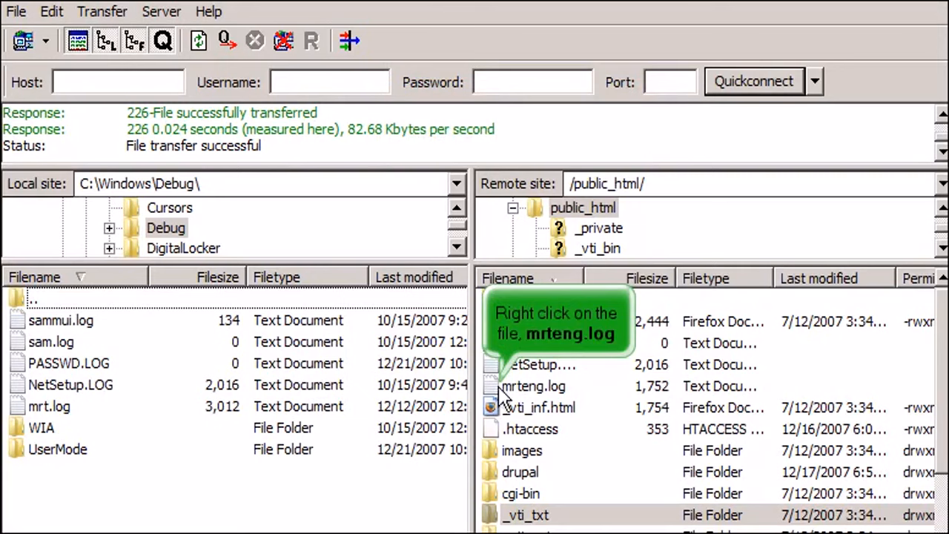
Step: Download mrteng.log from remote public_html back into the local Debug folder
right_click(532, 386)
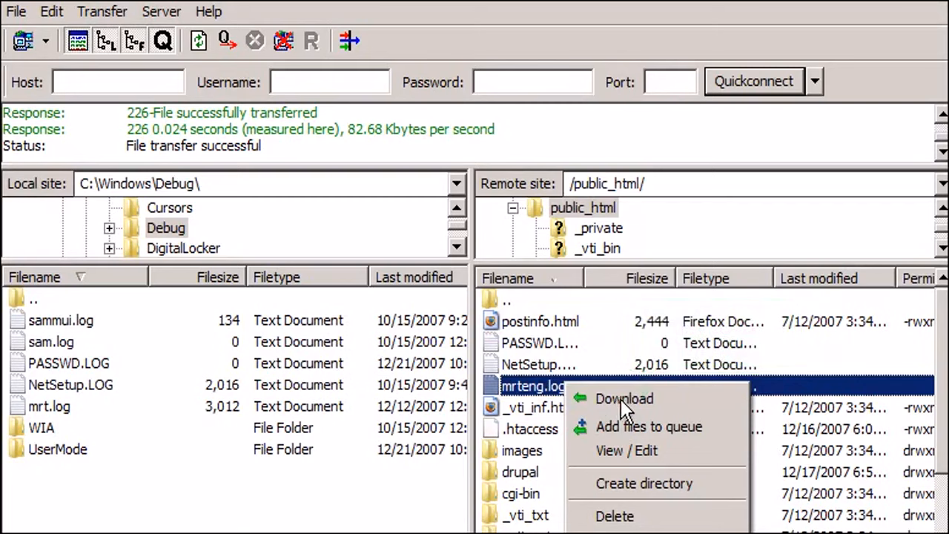
left_click(623, 397)
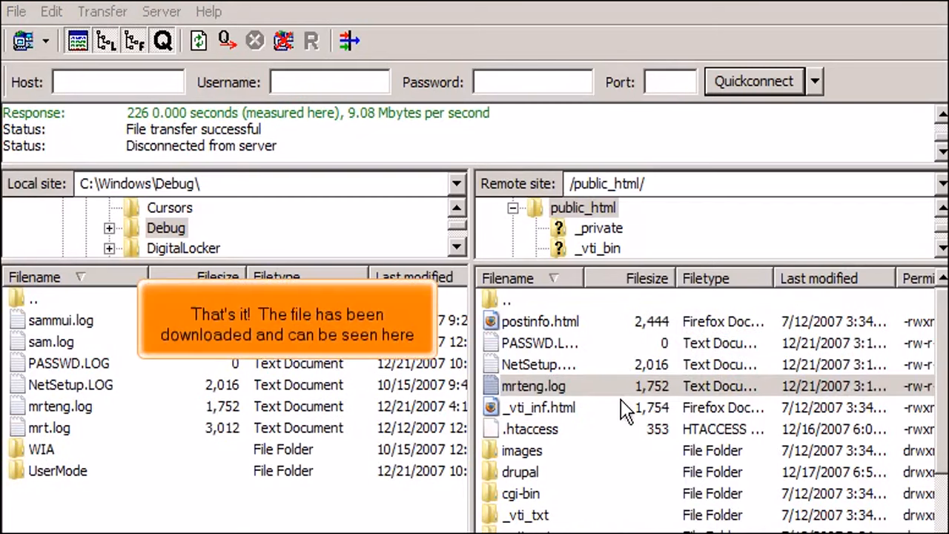